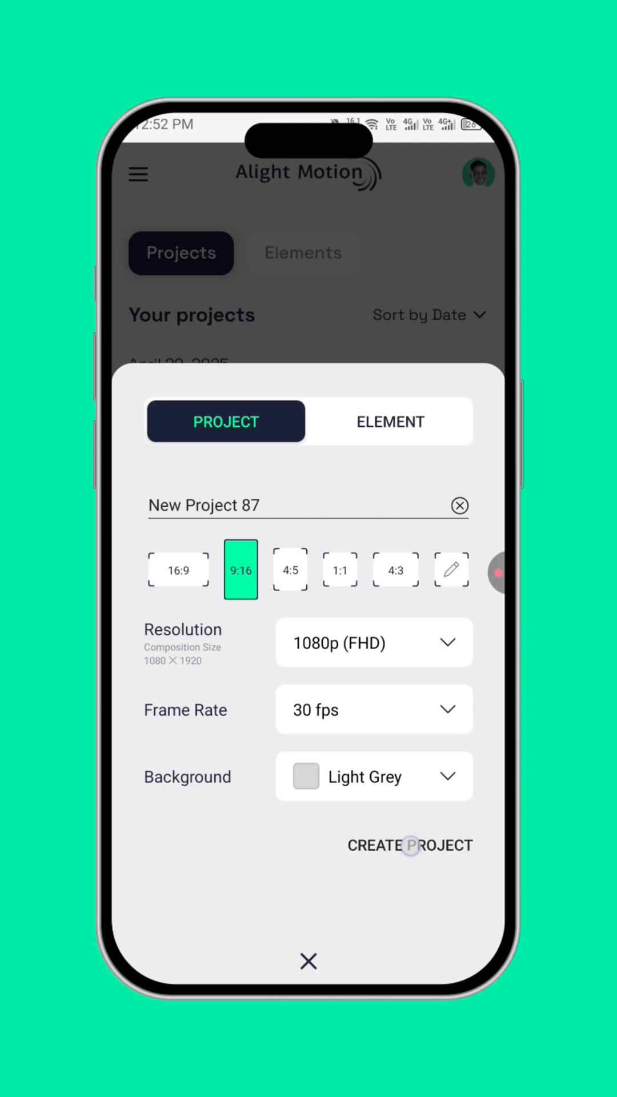
Create the 9:16 project and make Rectangle 1 a navy full-frame background.
left_click(409, 845)
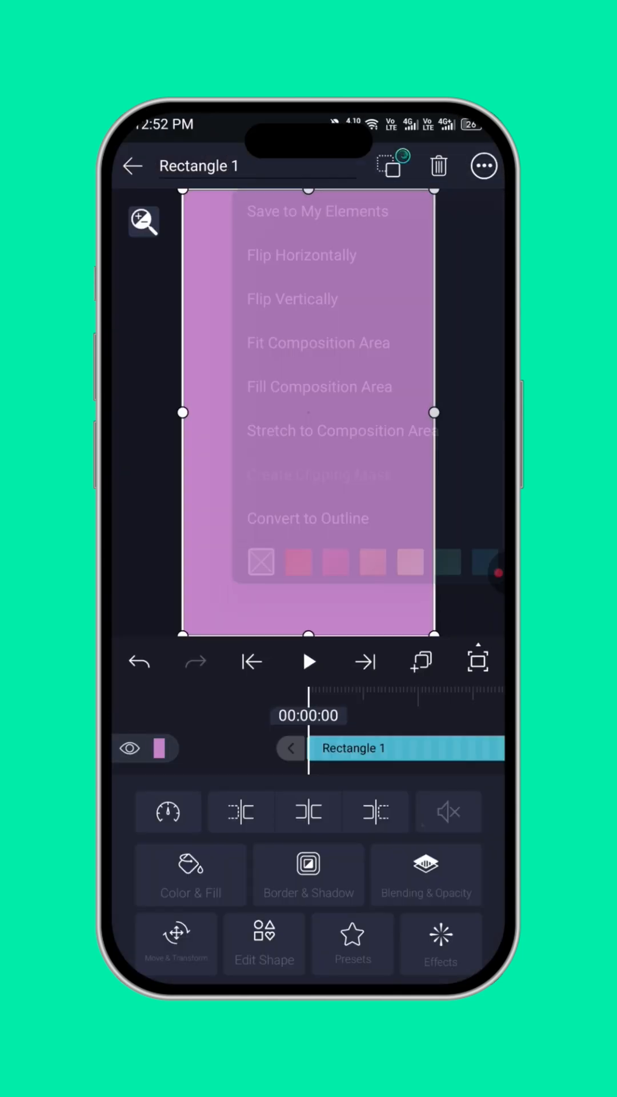
left_click(190, 873)
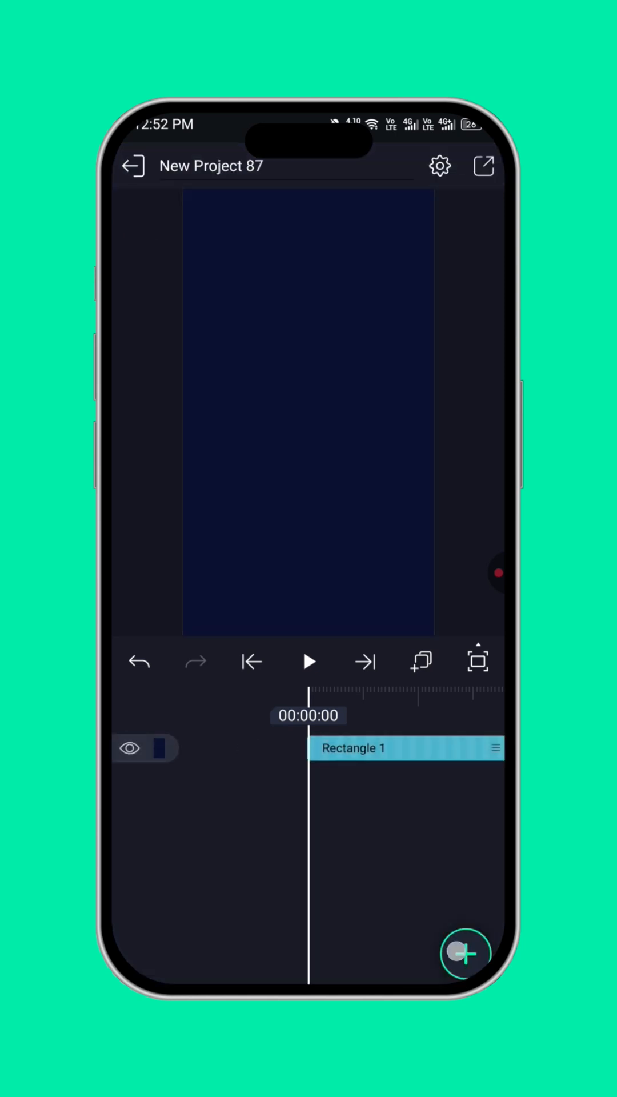
Import the New Project 80 PNG arrow and enlarge it in the upper-middle of the frame.
left_click(466, 952)
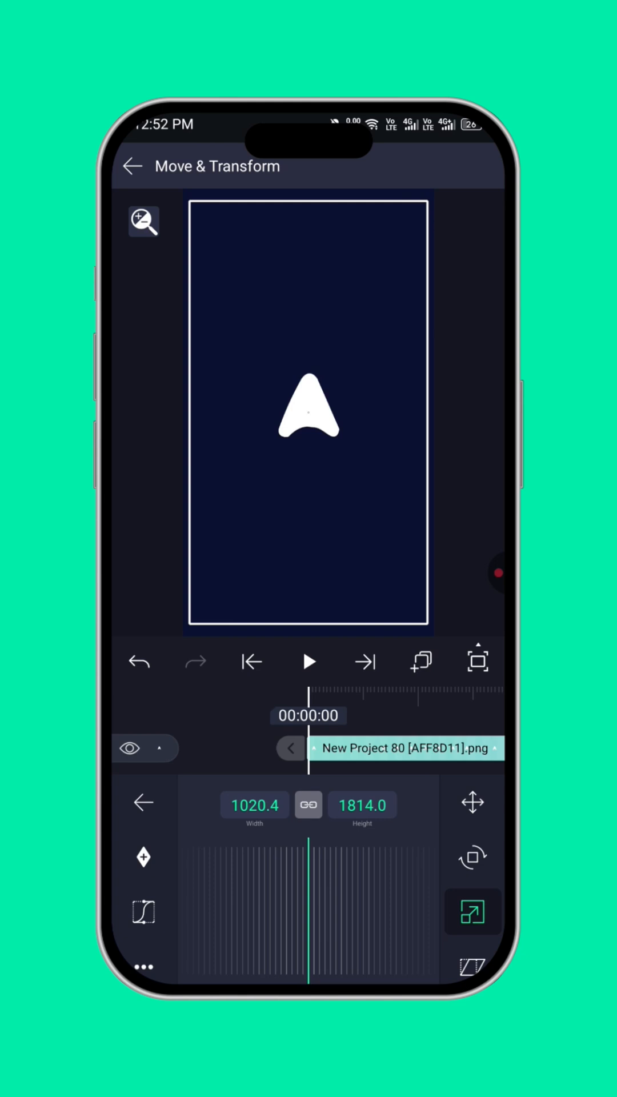
left_click(472, 801)
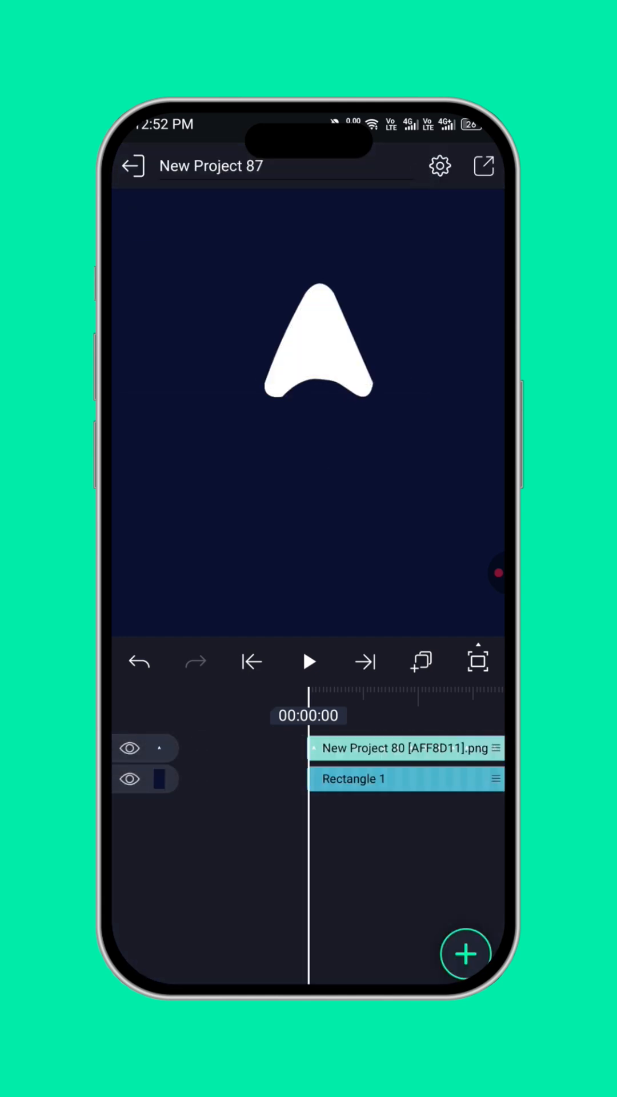
Scale the arrow image down and reposition it near the top centre of the frame.
left_click(405, 747)
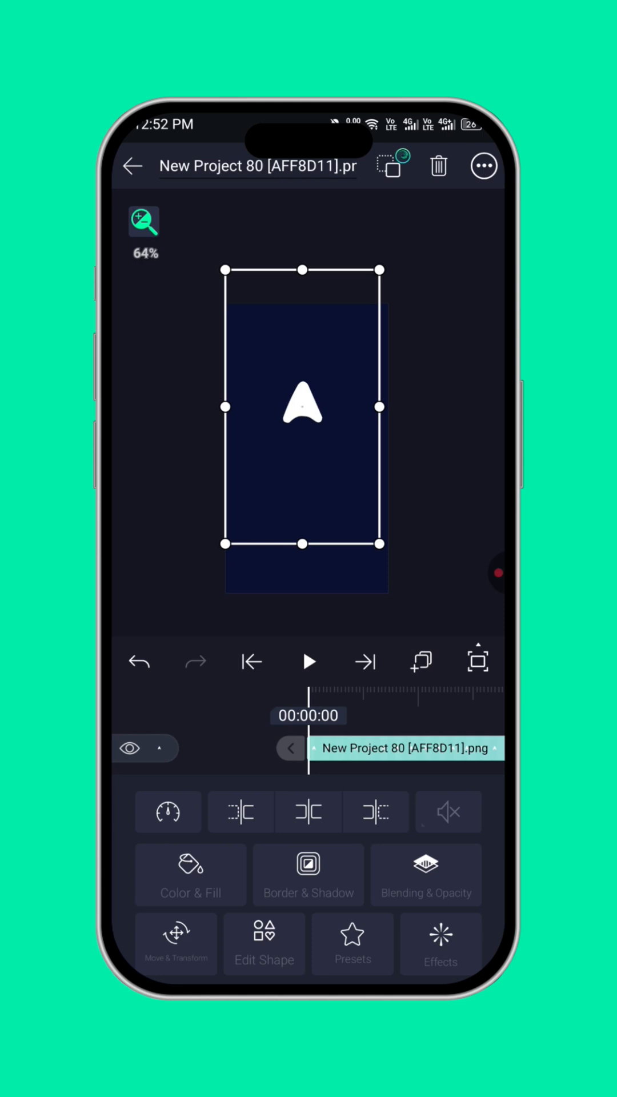
left_click(176, 942)
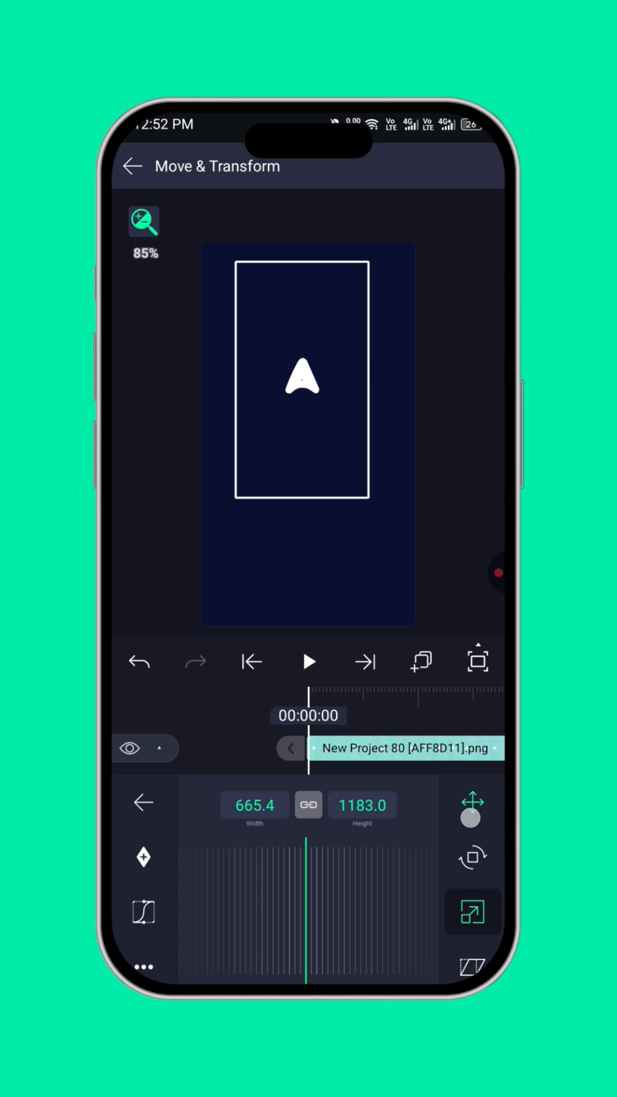
left_click(472, 802)
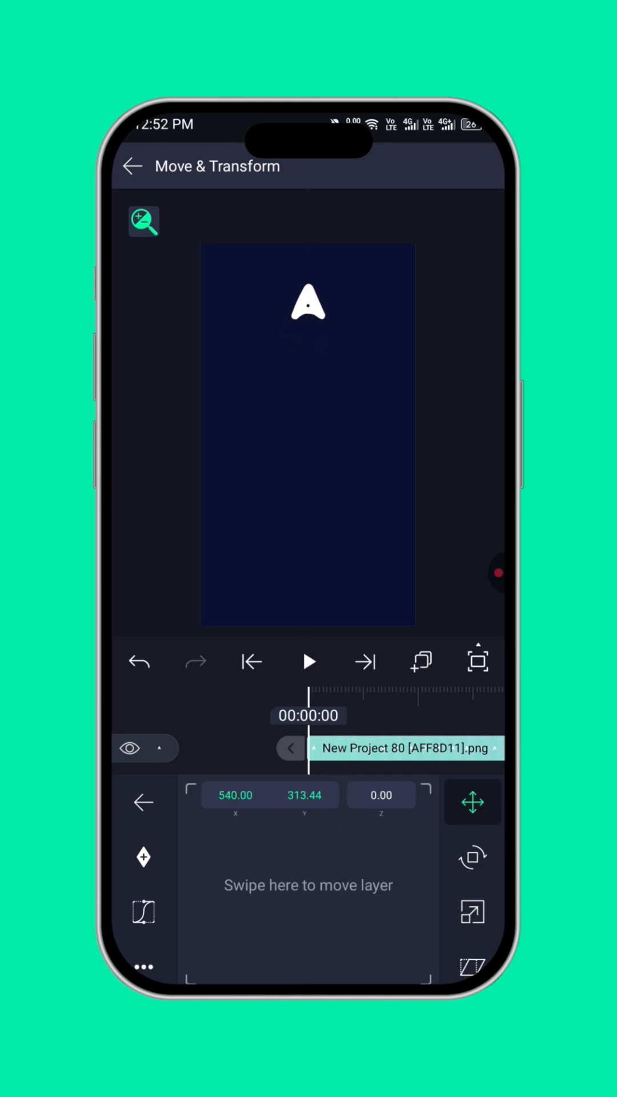
left_click(471, 911)
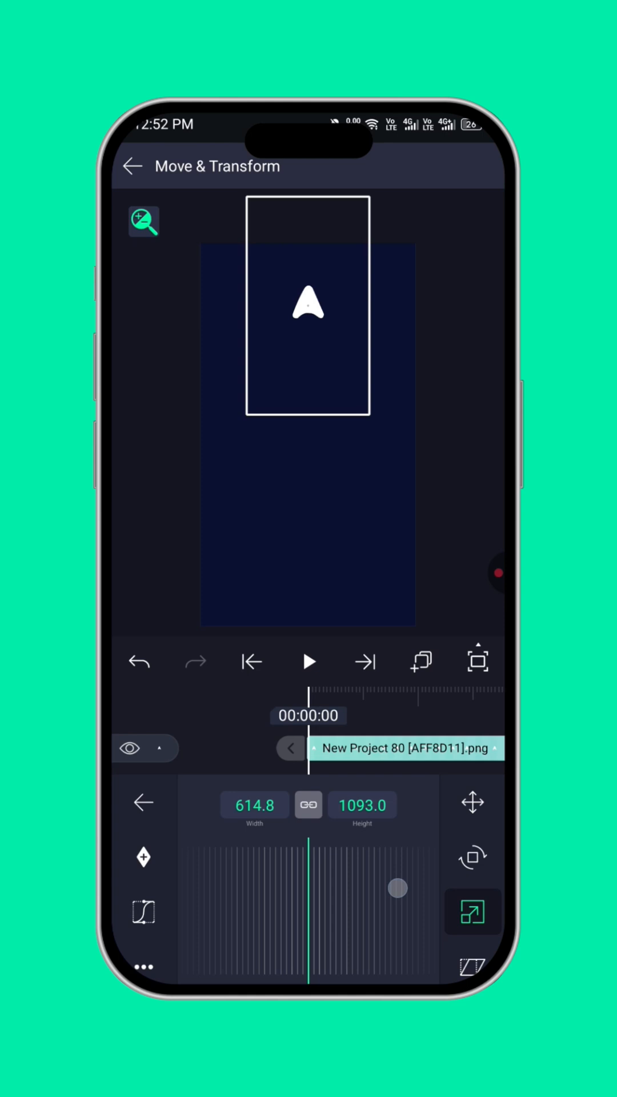
left_click(132, 166)
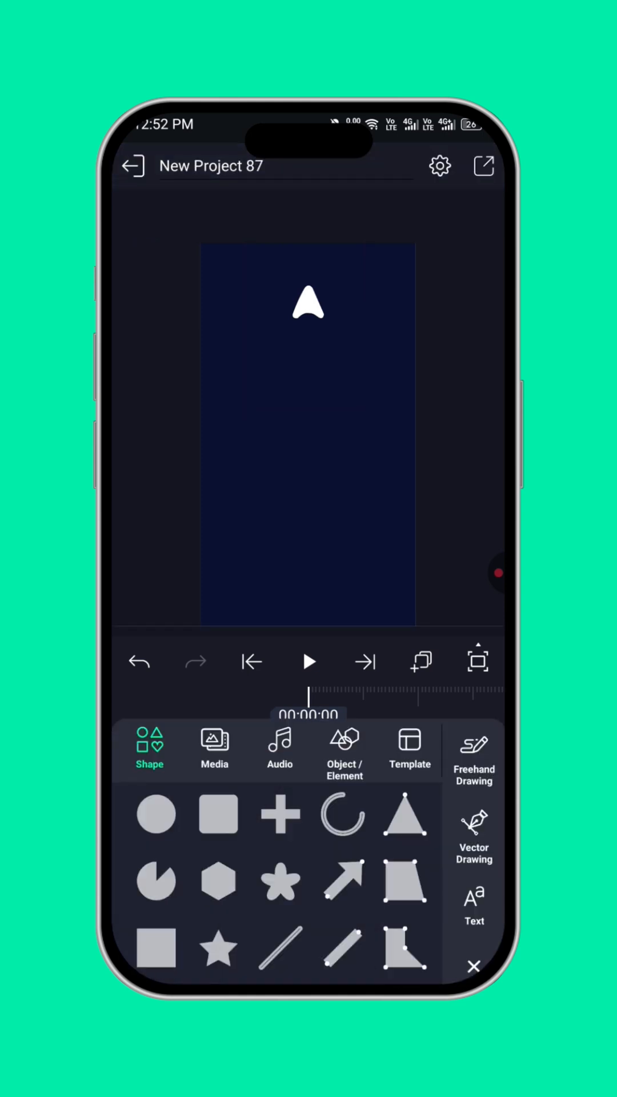
Add a Triangle stretched from the frame bottom to the arrow tip and layer it below the PNG.
left_click(473, 829)
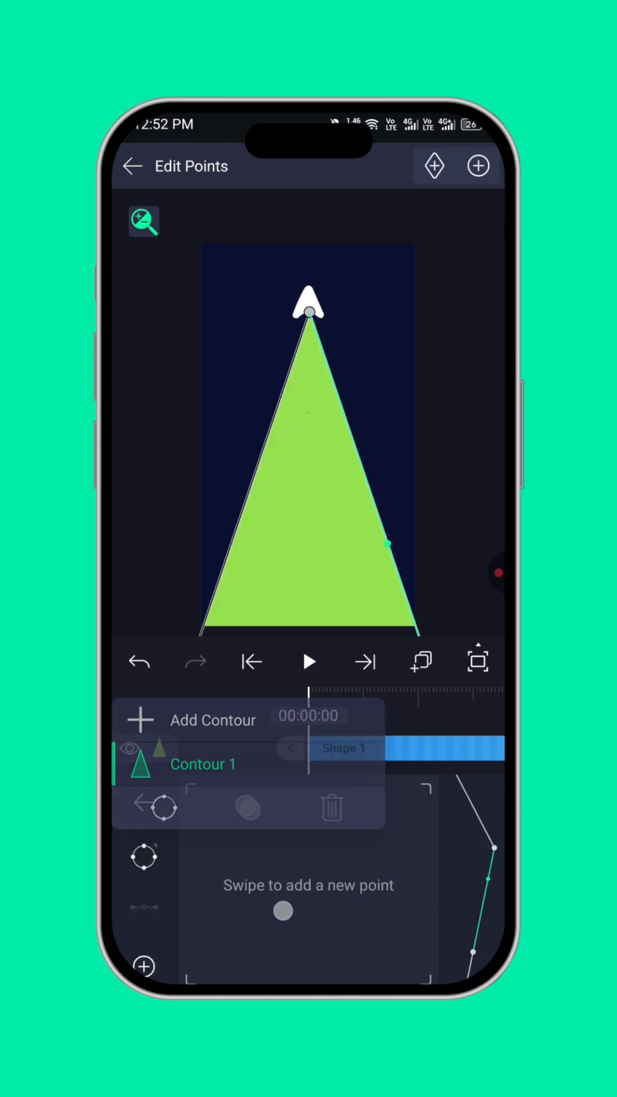
left_click(132, 165)
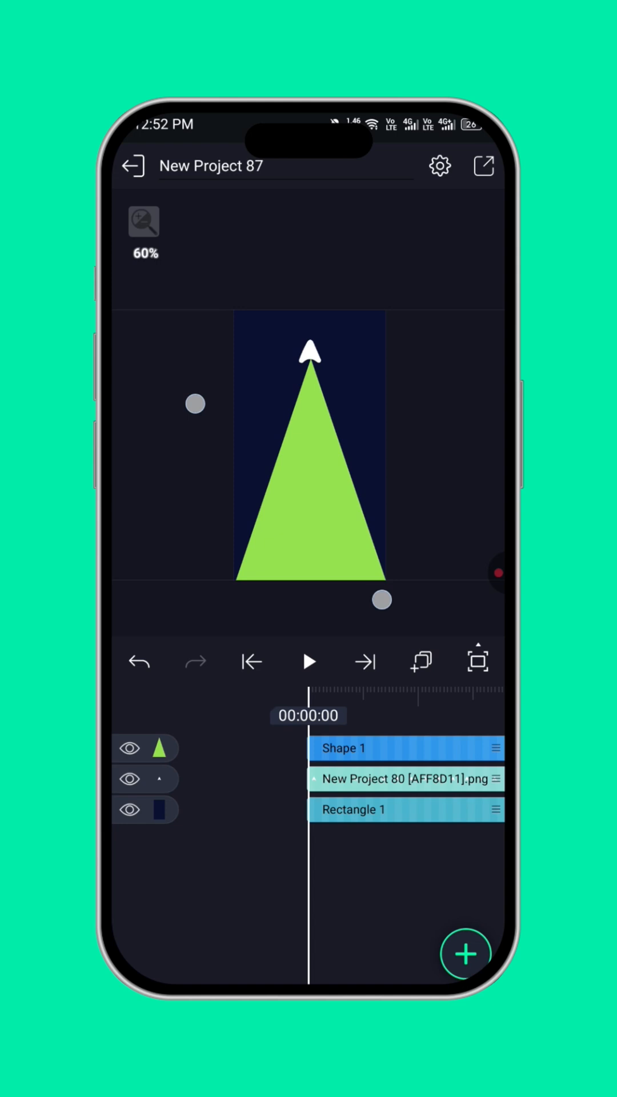
left_click(406, 747)
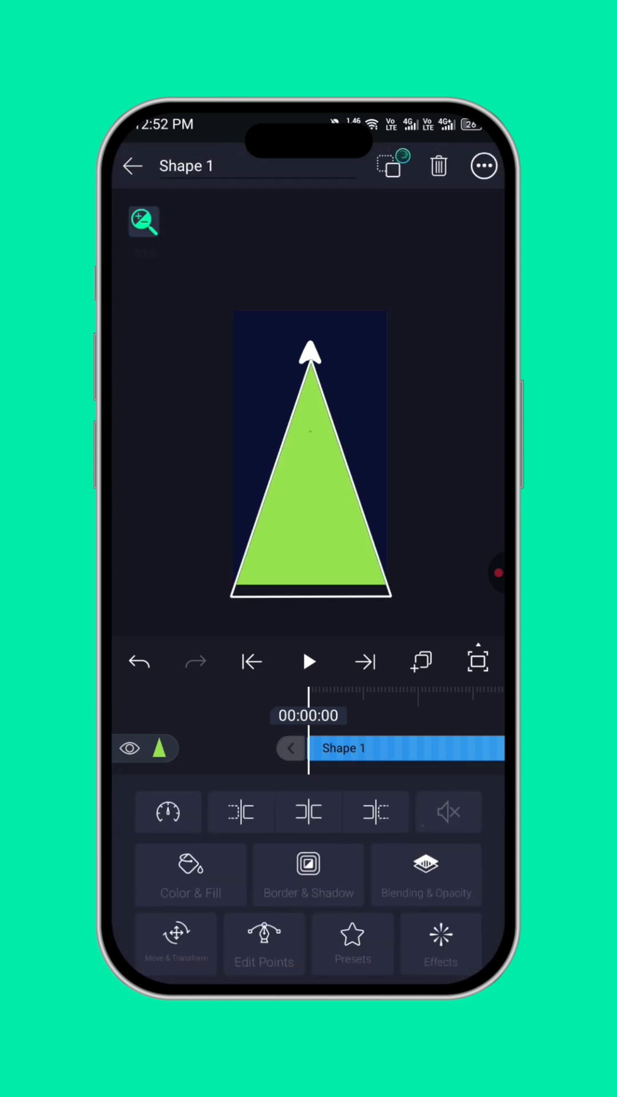
left_click(262, 943)
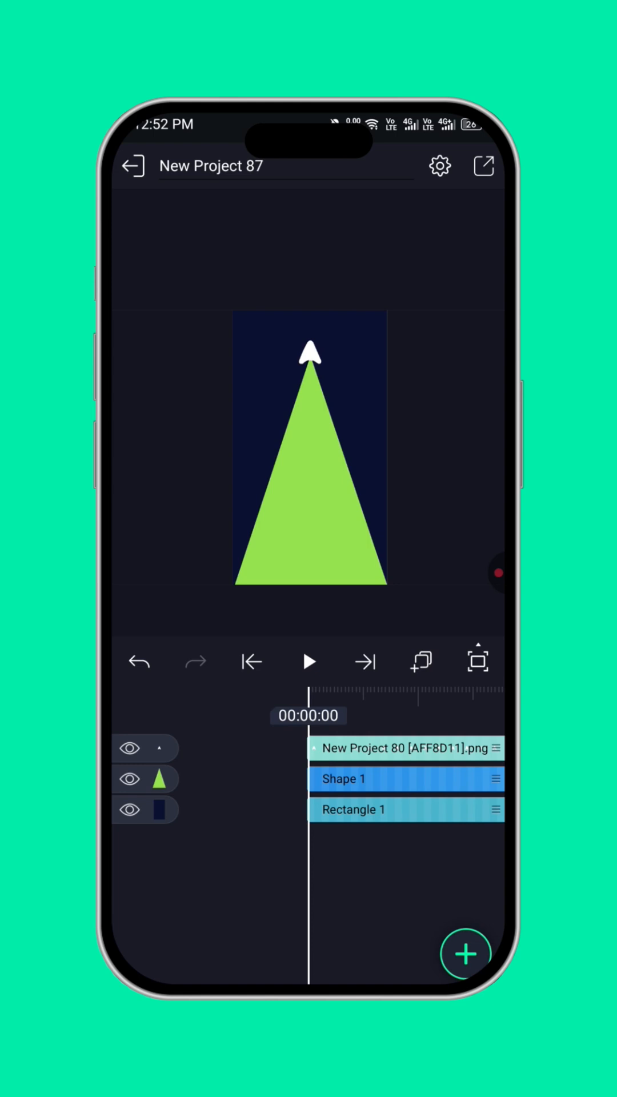
Fill Shape 1 with white from the swatches so the triangle matches the arrow.
left_click(405, 747)
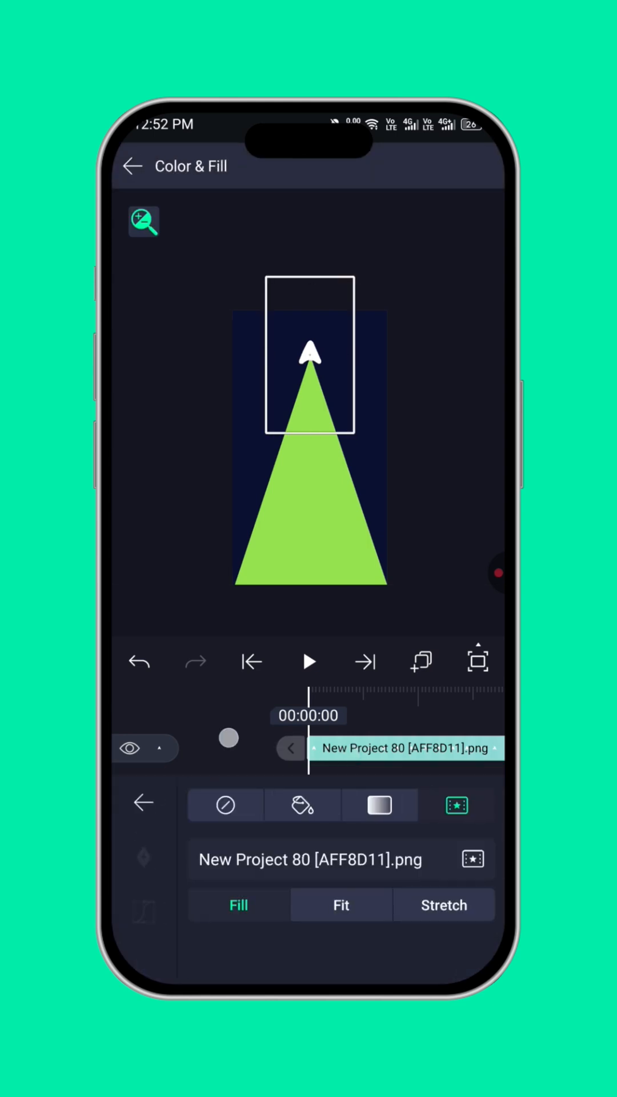
left_click(301, 804)
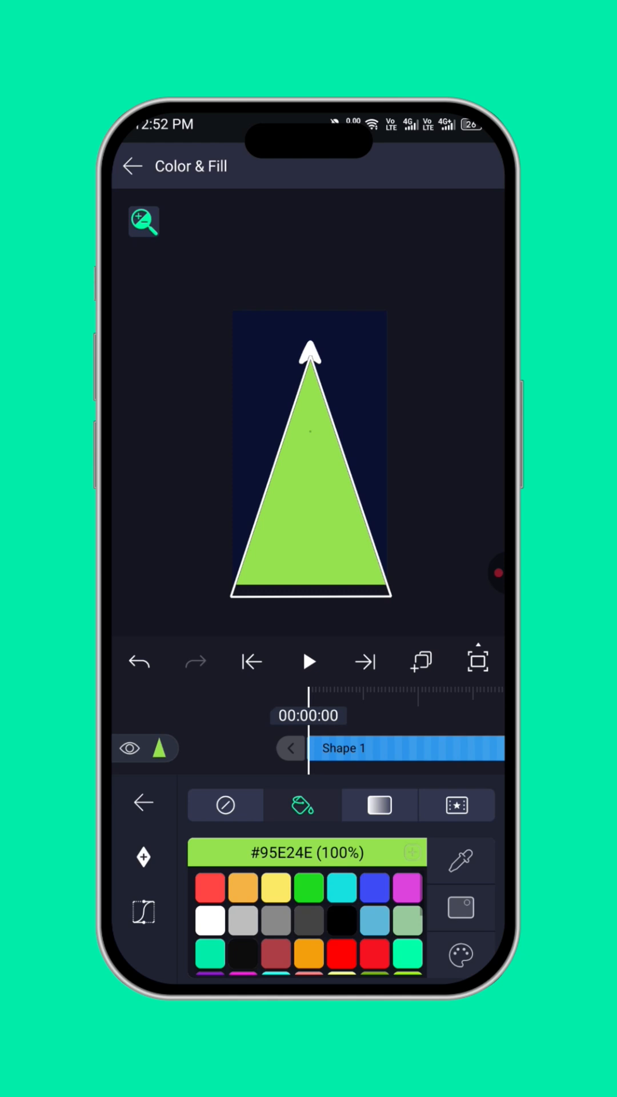
left_click(143, 802)
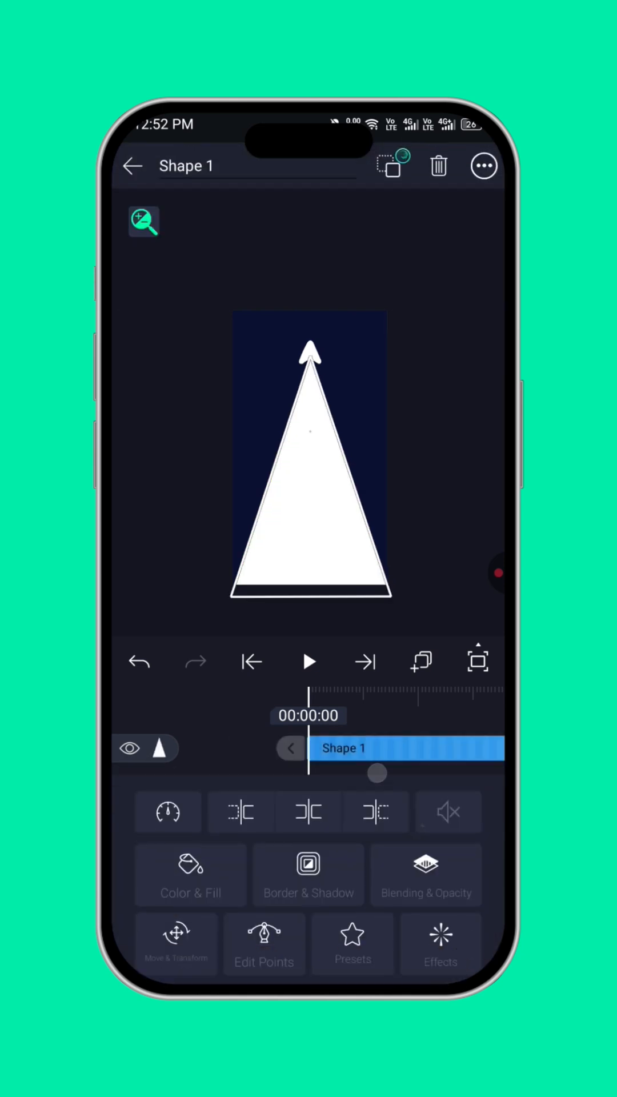
left_click(440, 943)
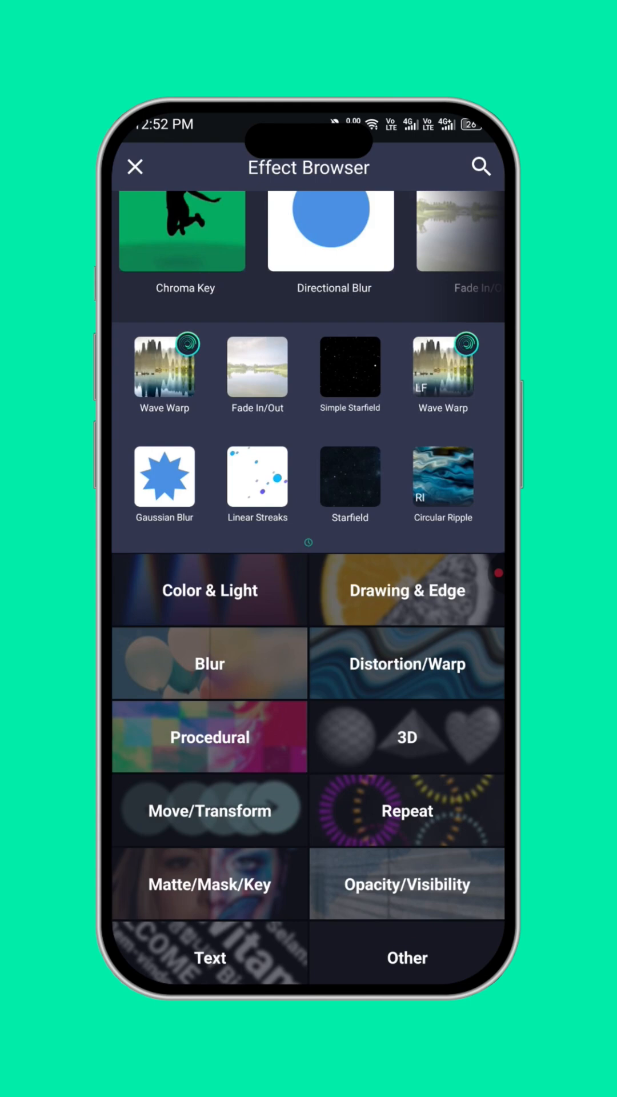
Add the Wave Warp effect from Distortion/Warp with Standard Settings to the triangle.
left_click(405, 662)
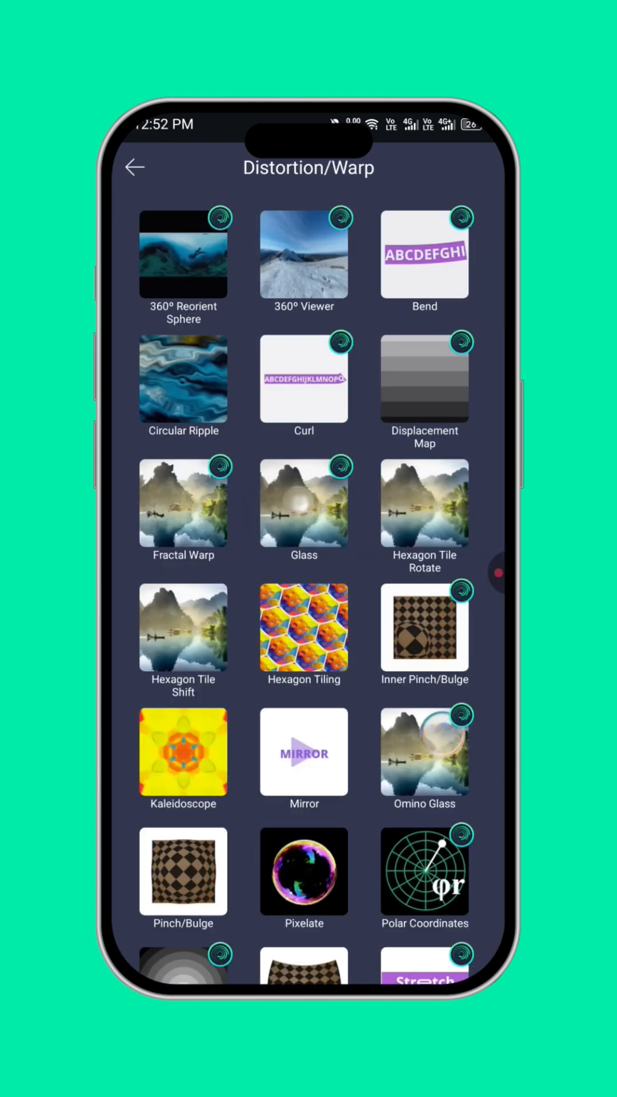
scroll("down", 3)
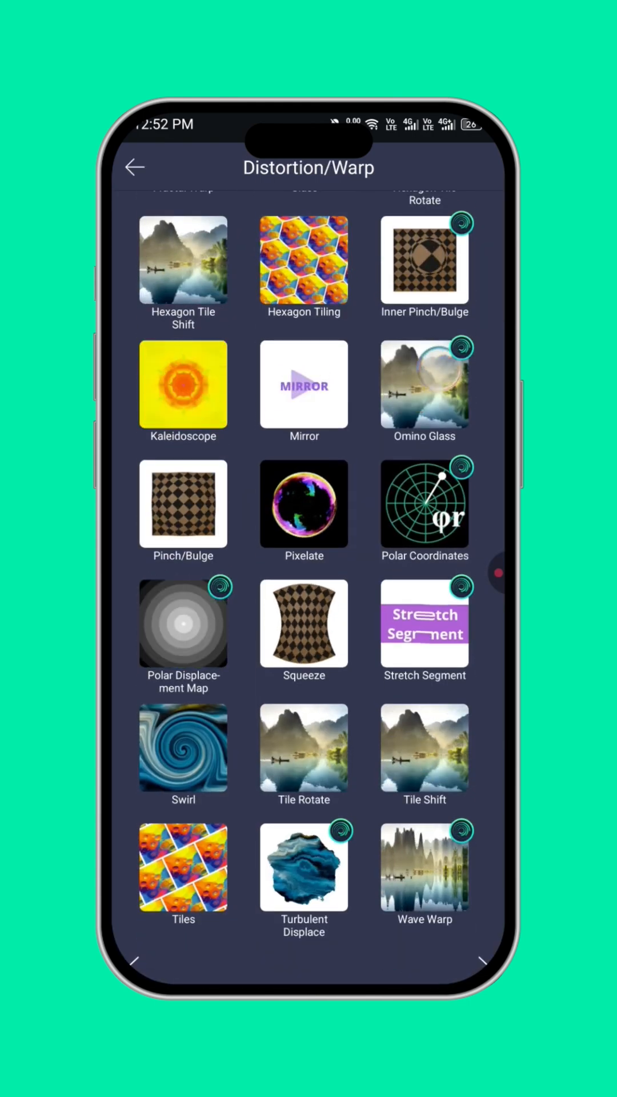
left_click(423, 866)
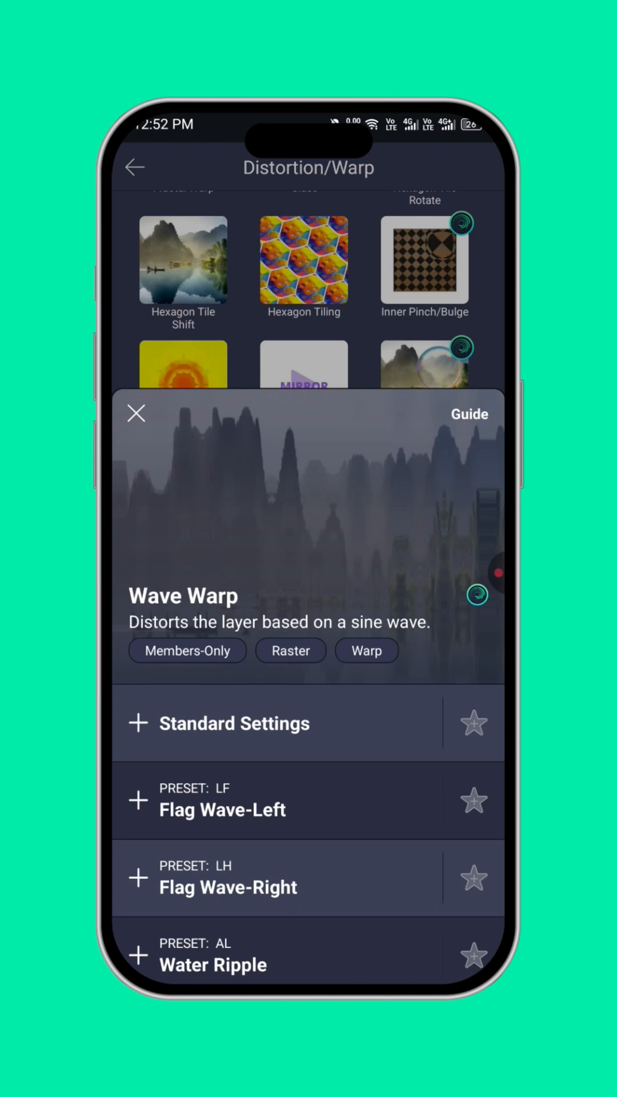
left_click(235, 723)
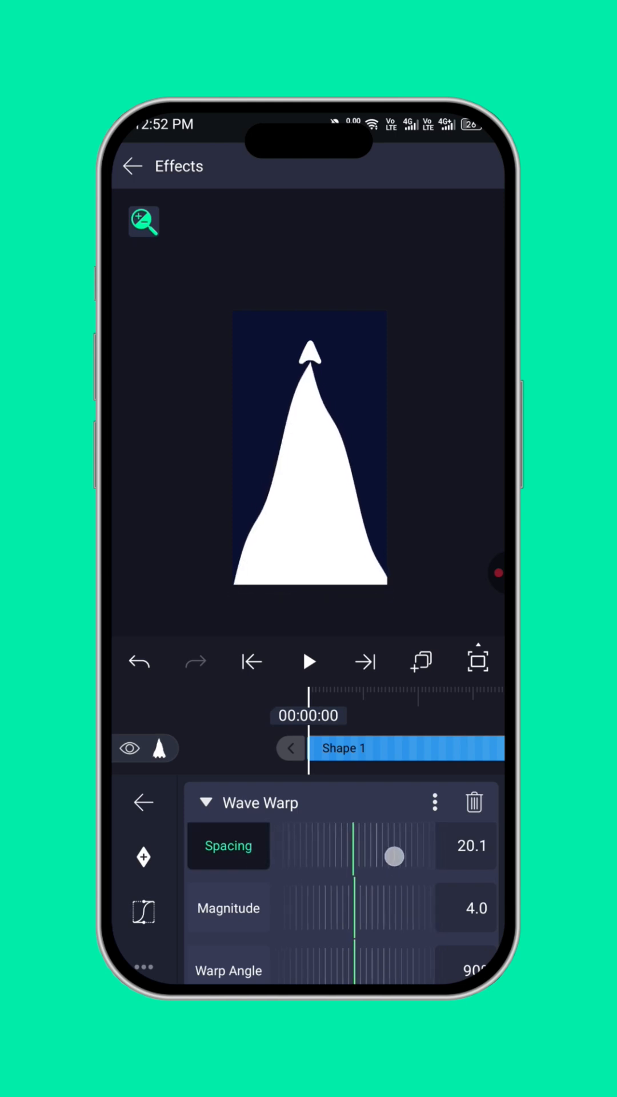
Set Wave Warp spacing and magnitude, angle 73° and full damping for gentle edge ripples.
left_click(228, 907)
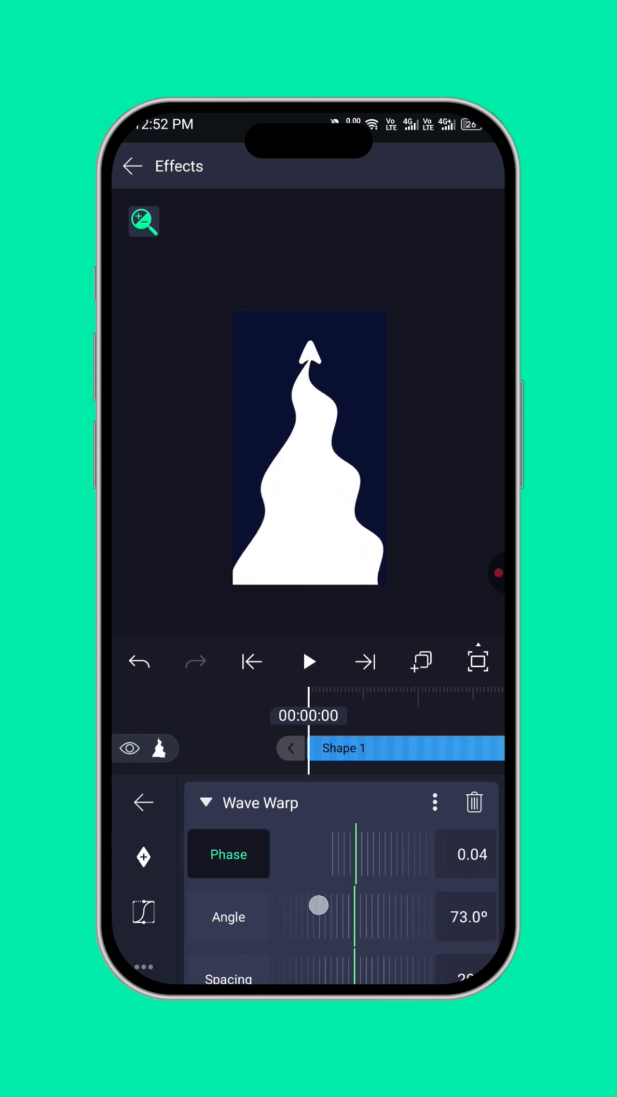
scroll("up", 3)
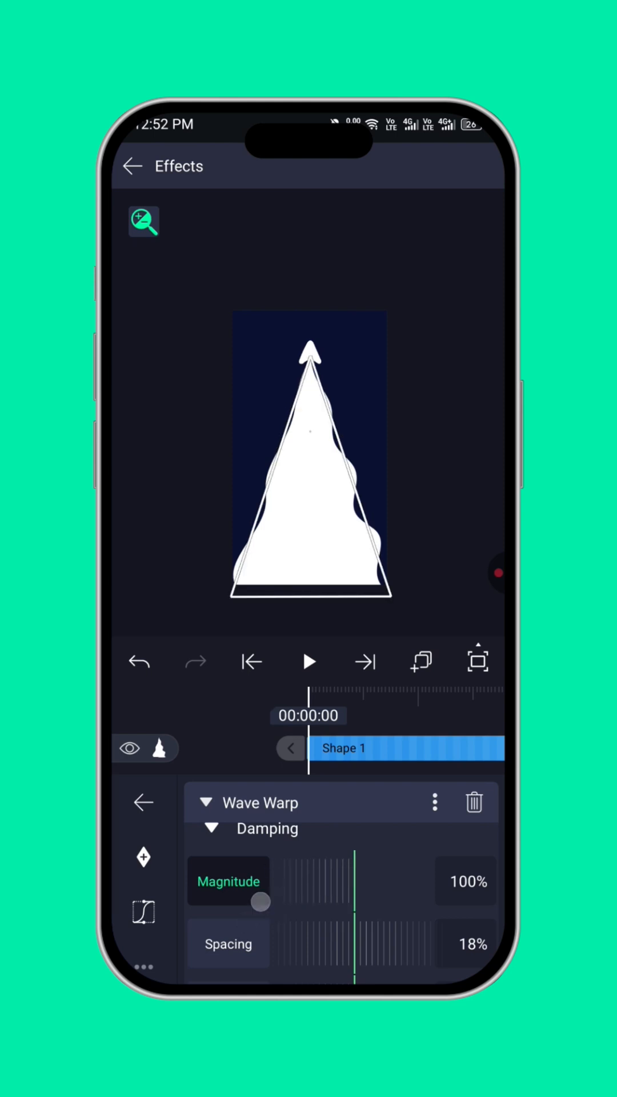
scroll("up", 3)
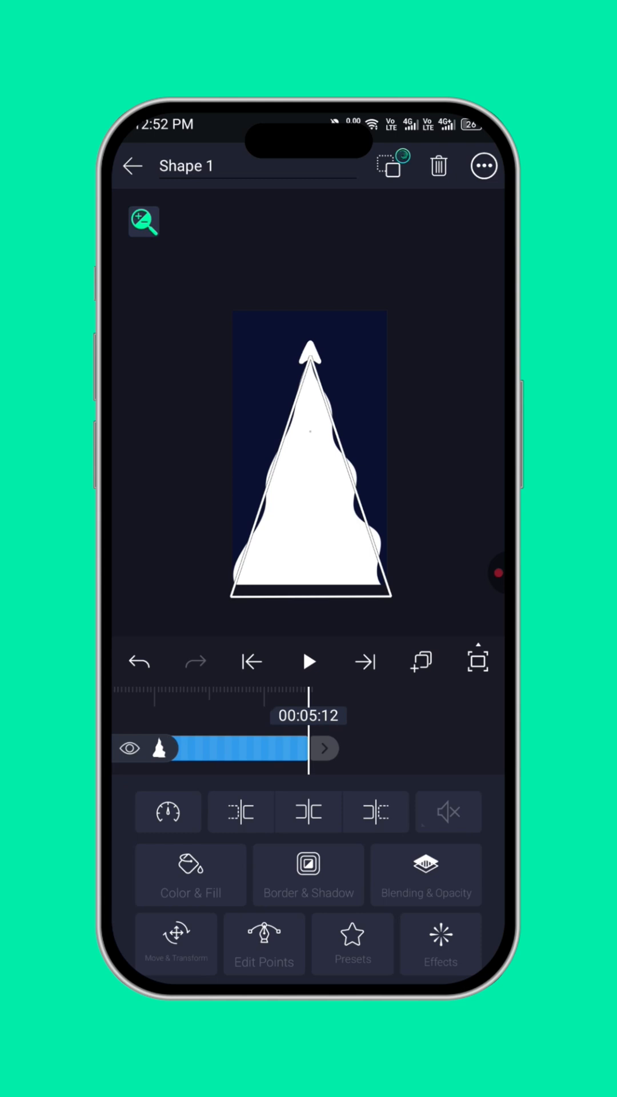
Keyframe the Wave Warp Phase to 0.13 at 00:05:12 to animate the ripples.
left_click(440, 940)
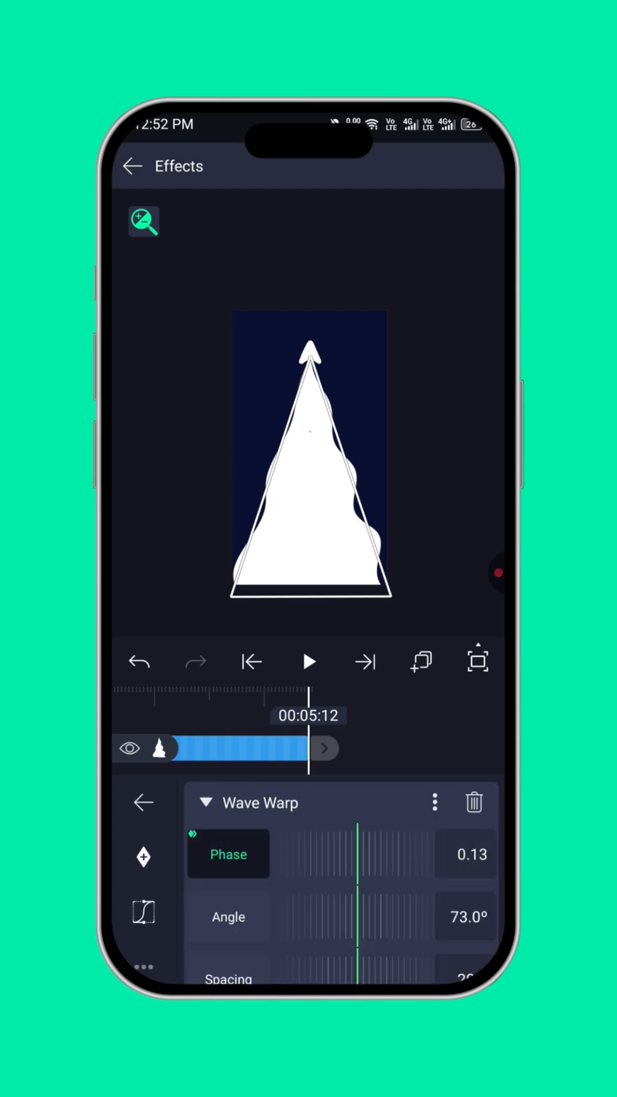